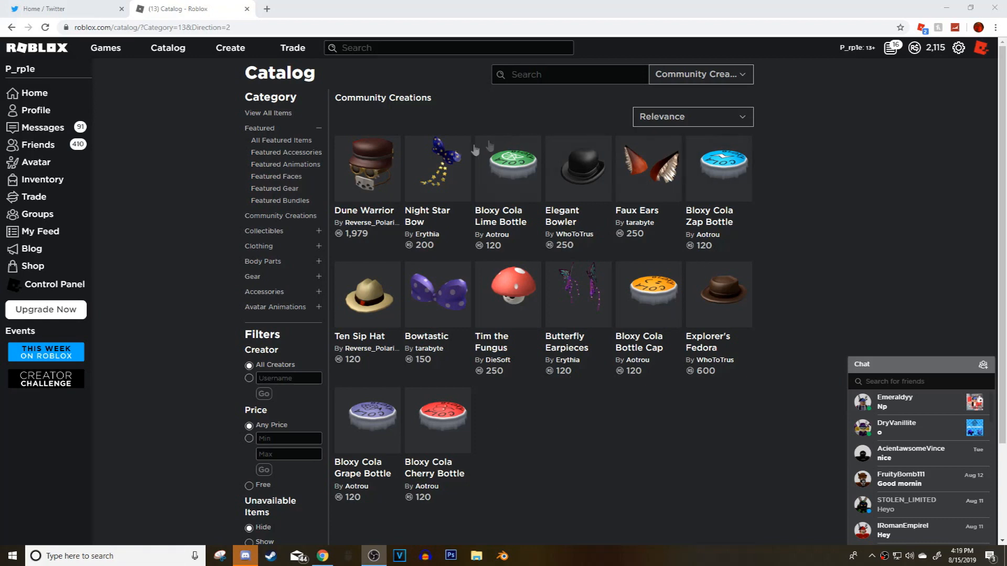
pyautogui.moveTo(389, 223)
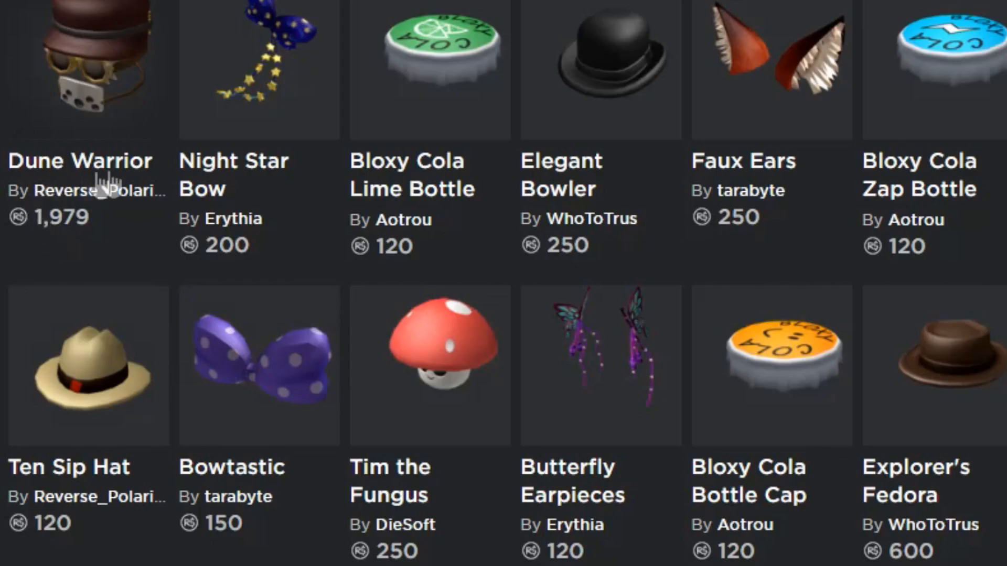
pyautogui.moveTo(986, 222)
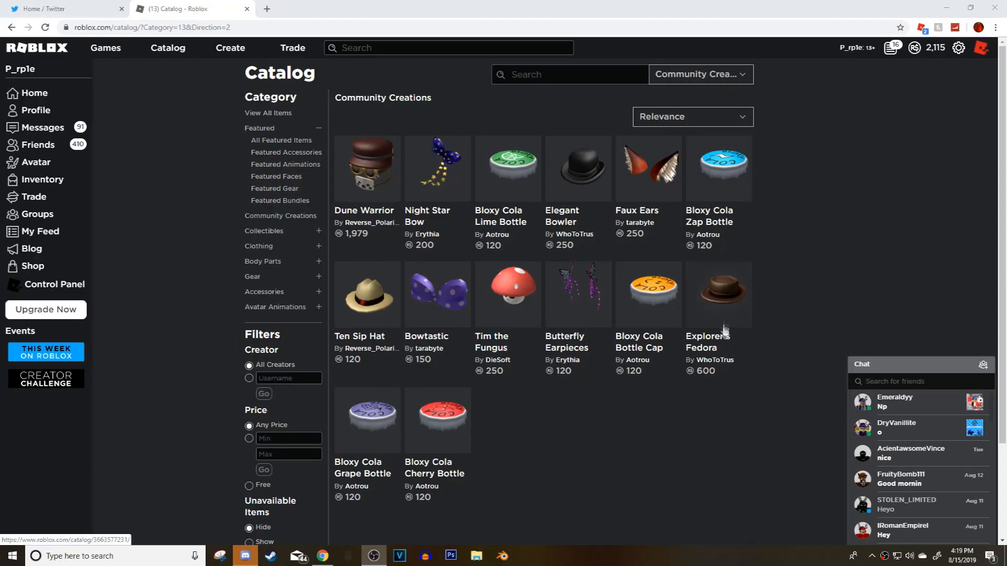
pyautogui.moveTo(441, 420)
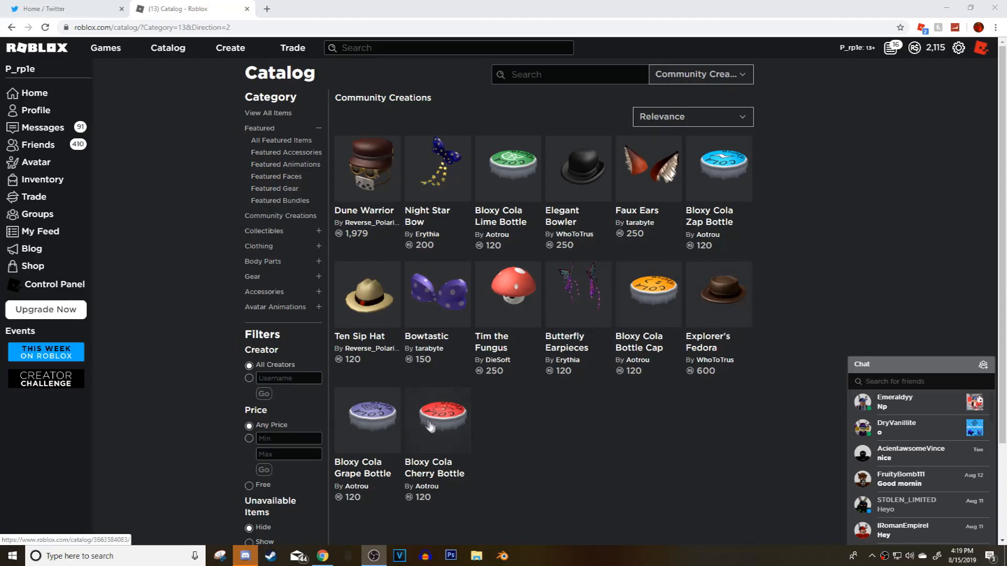
# - Collapse the Featured group in the Community Creations catalog sidebar
pyautogui.click(442, 420)
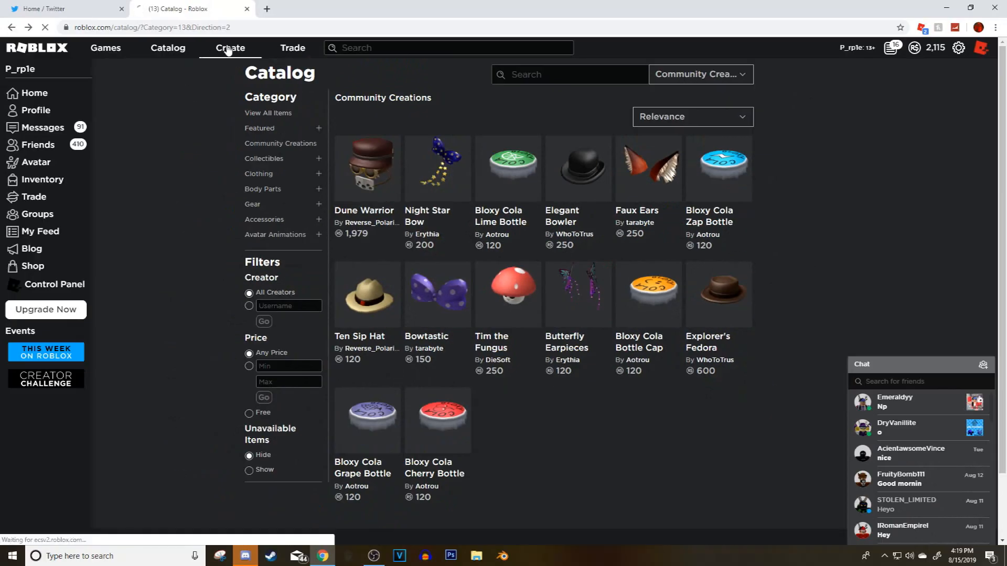
pyautogui.click(230, 48)
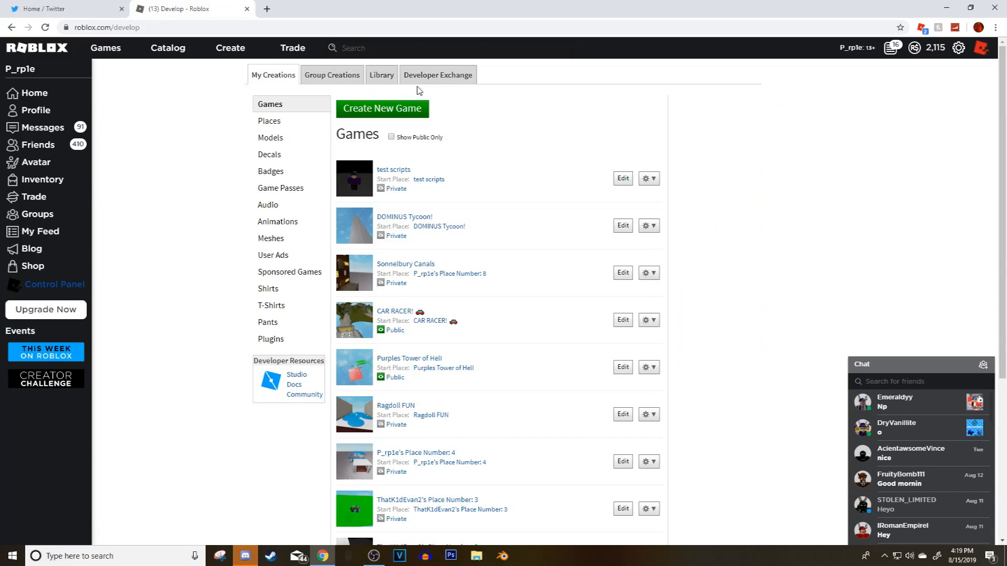
pyautogui.click(168, 48)
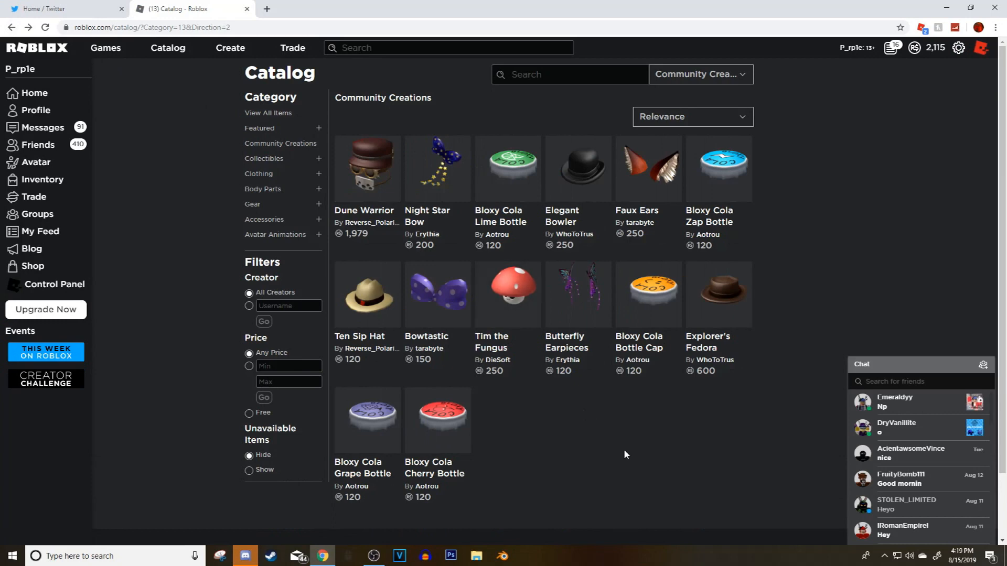
pyautogui.moveTo(520, 481)
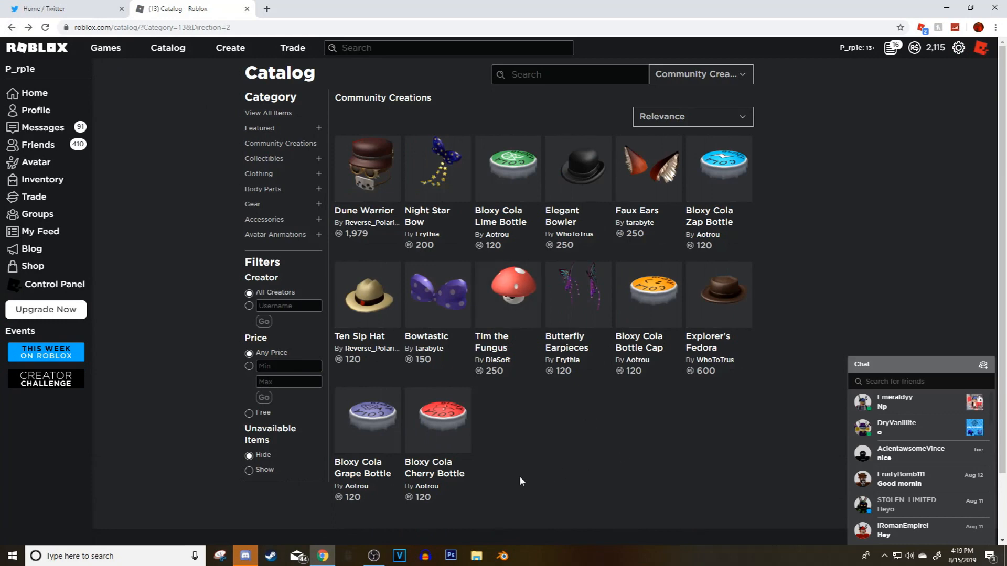
pyautogui.moveTo(588, 207)
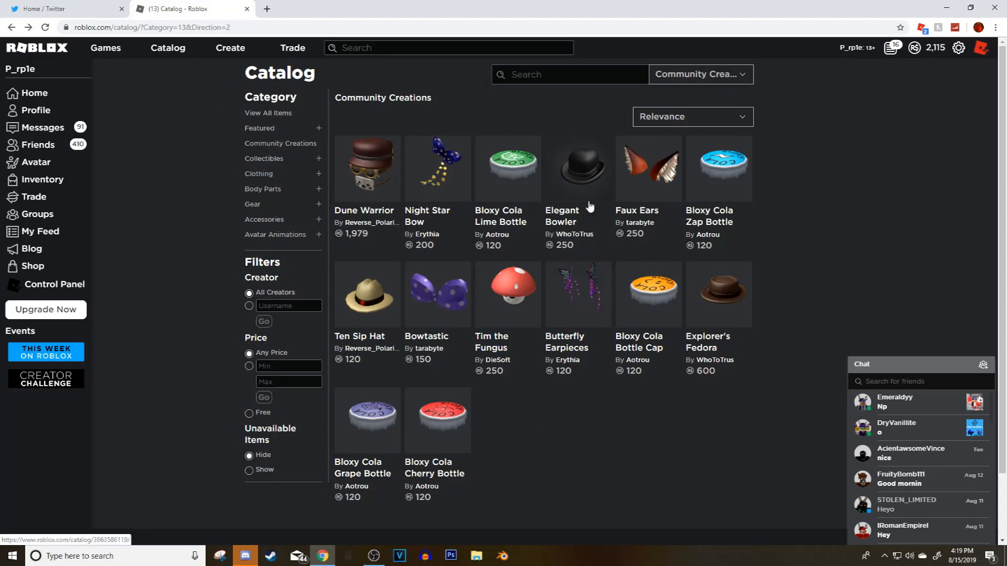
pyautogui.click(578, 168)
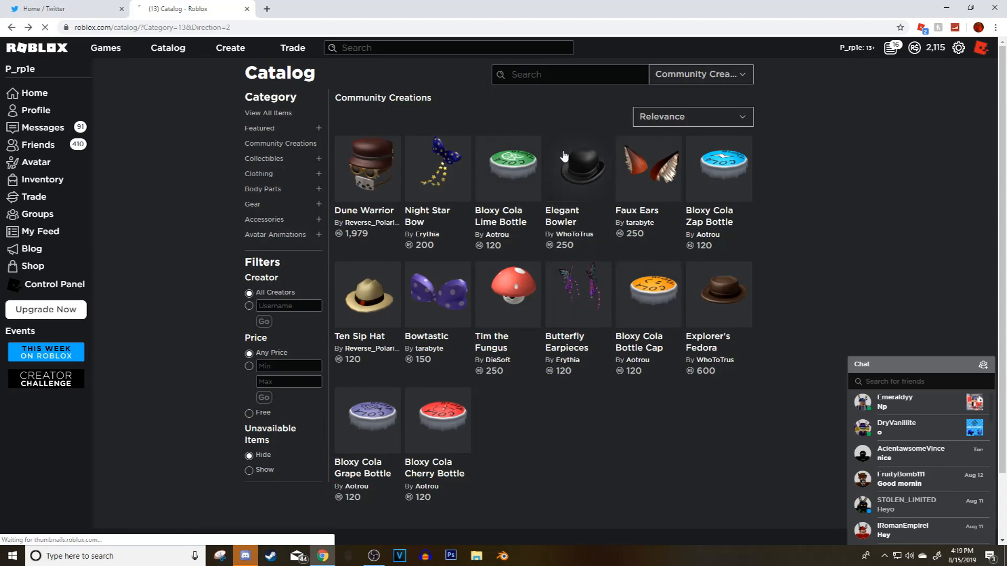
# - View the Elegant Bowler item page and its 3D preview, then go back
pyautogui.click(578, 169)
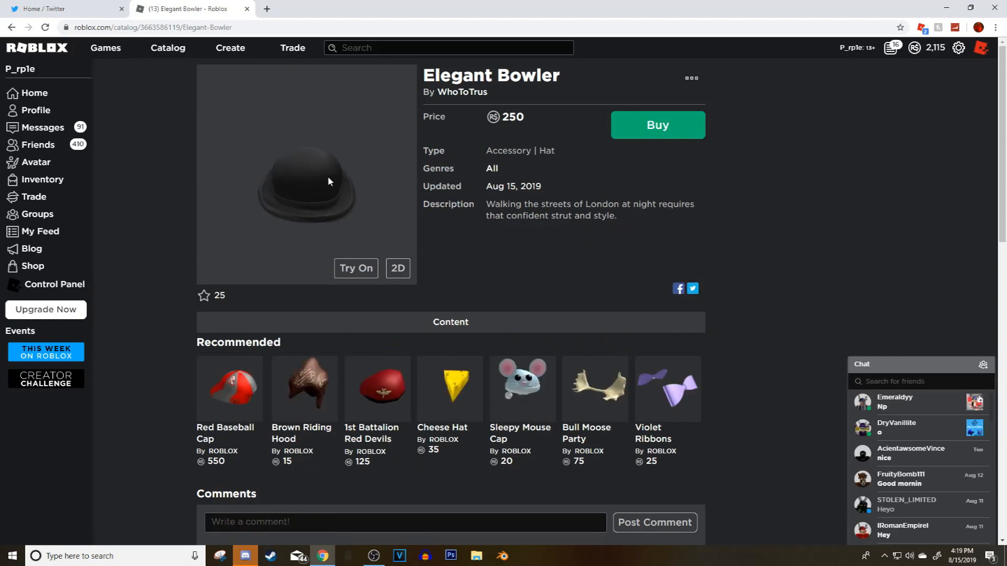
pyautogui.click(12, 27)
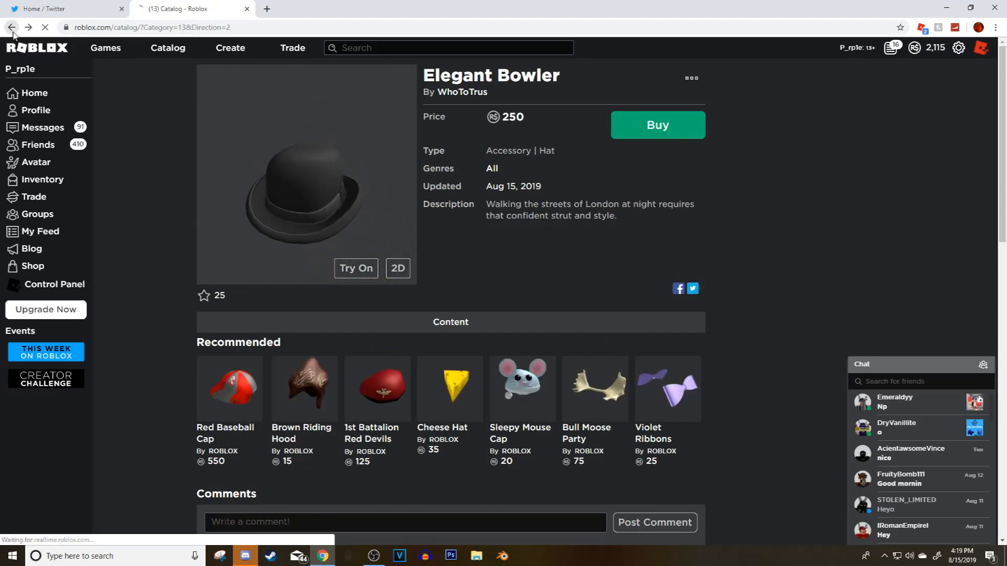
pyautogui.click(12, 27)
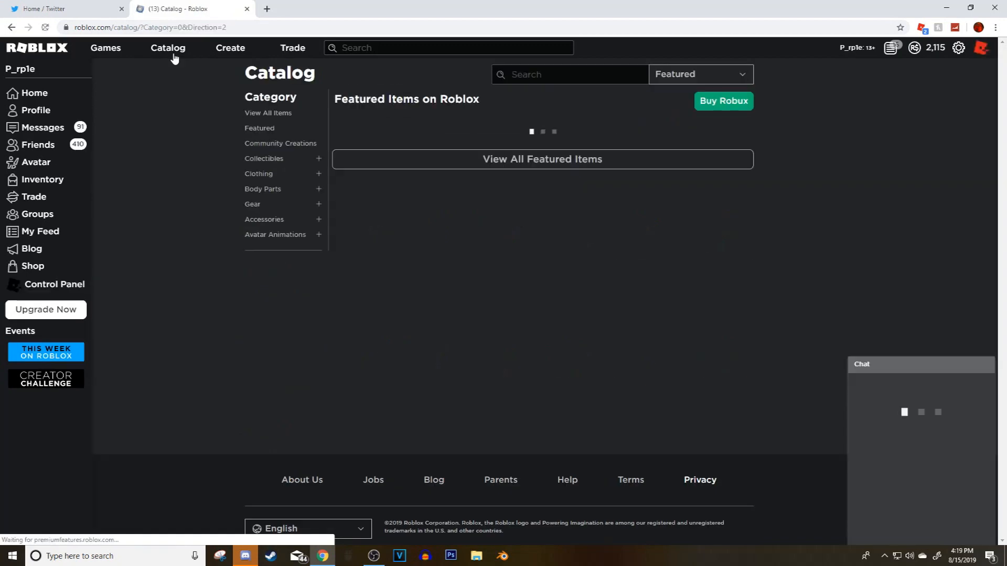
# - Switch the catalog to Community Creations and open Butterfly Earpieces in a new tab
pyautogui.click(698, 74)
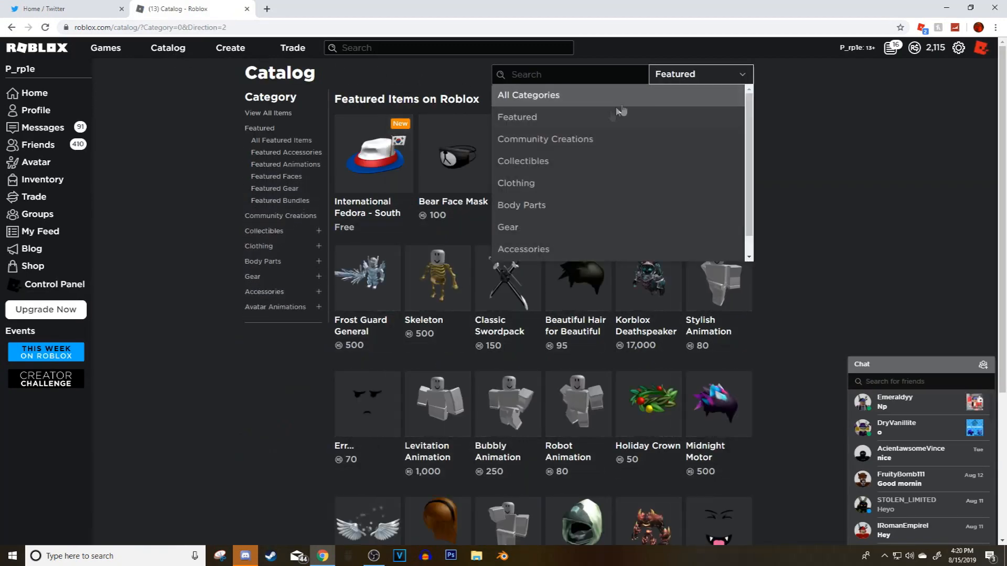
pyautogui.click(544, 139)
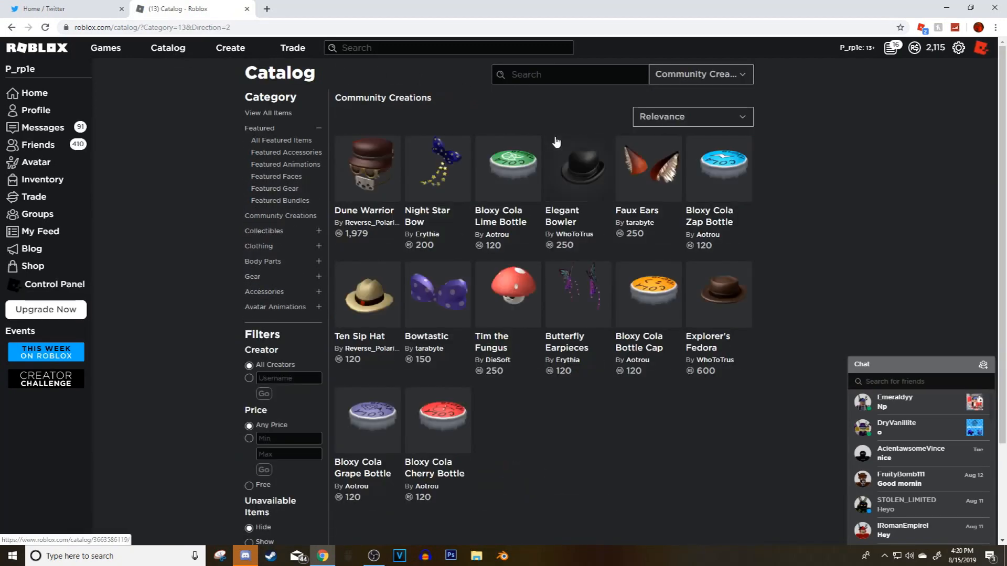
pyautogui.moveTo(706, 173)
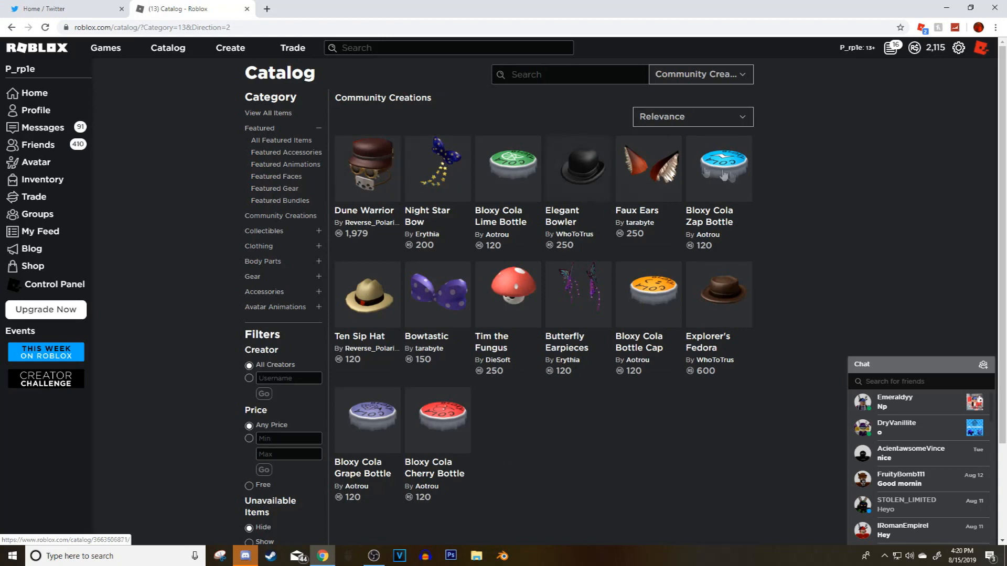
pyautogui.moveTo(652, 372)
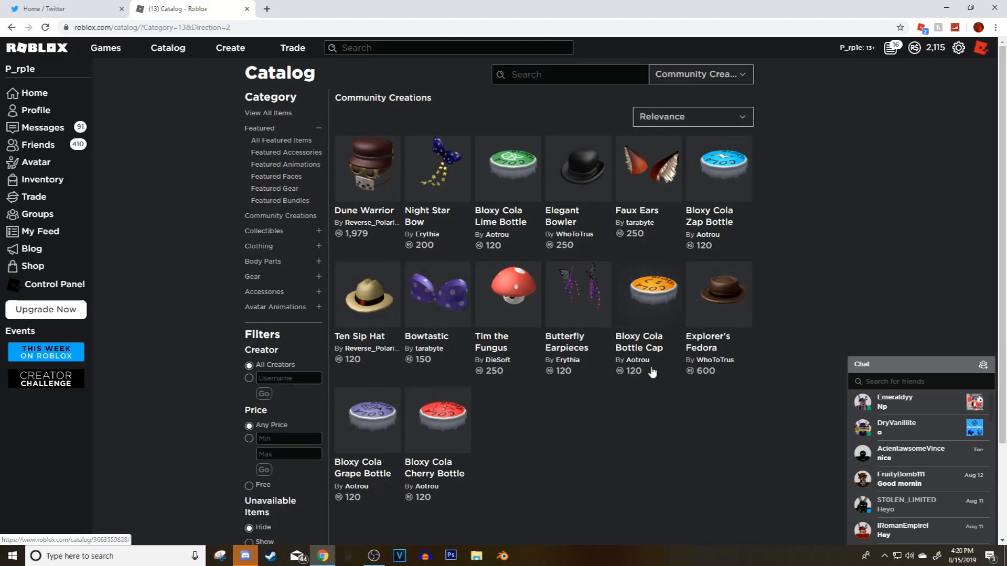
pyautogui.moveTo(406, 351)
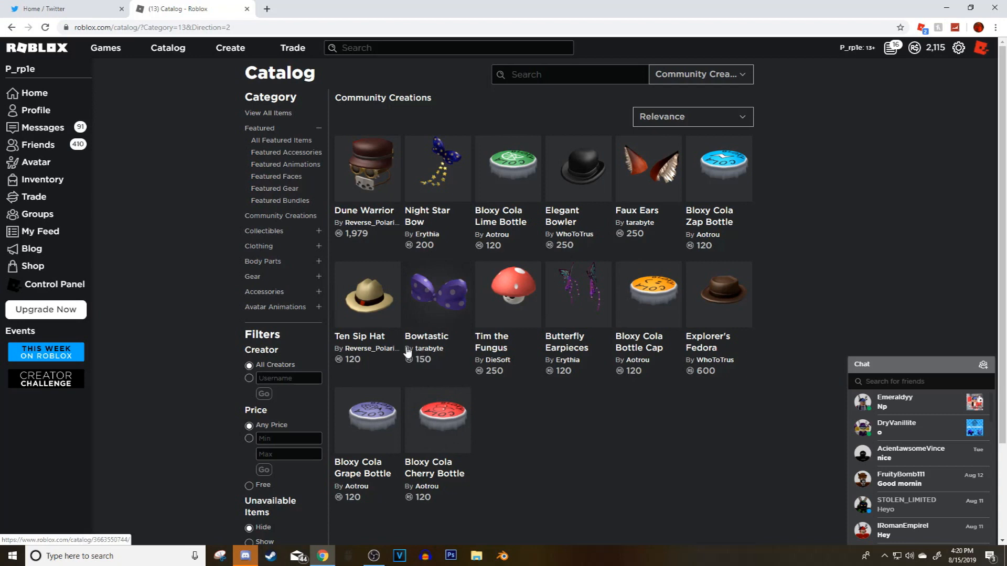
pyautogui.moveTo(536, 182)
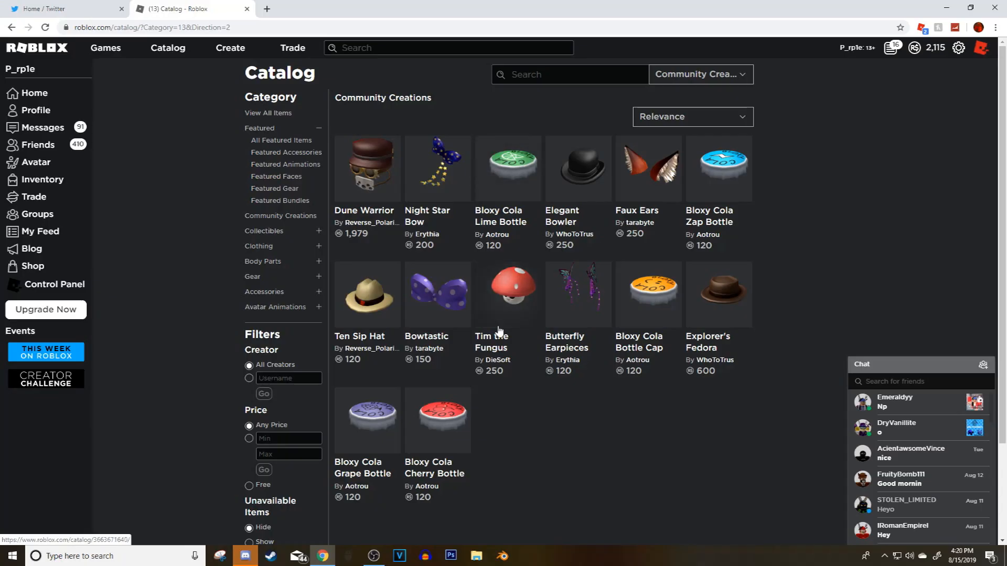
pyautogui.moveTo(557, 286)
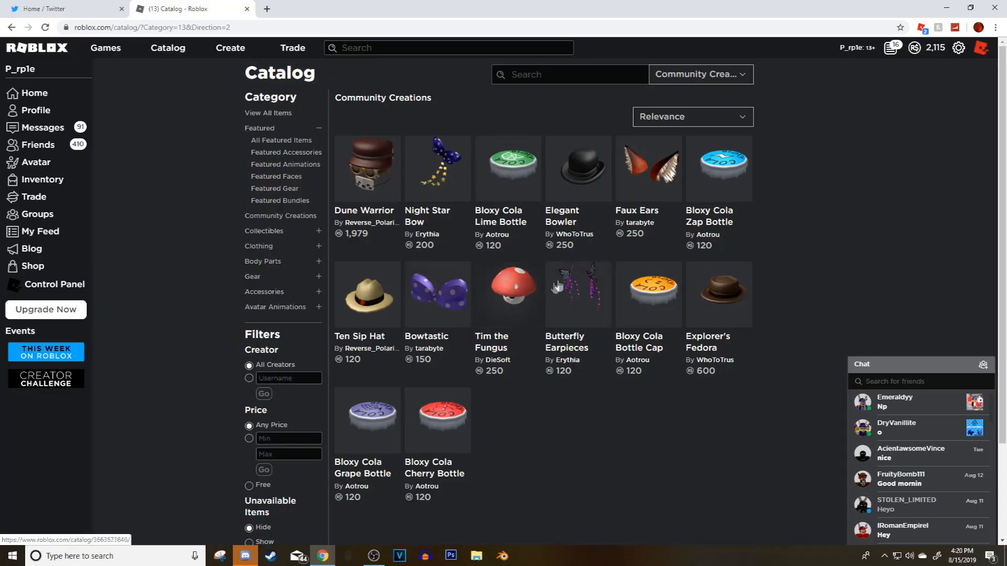
pyautogui.click(576, 294)
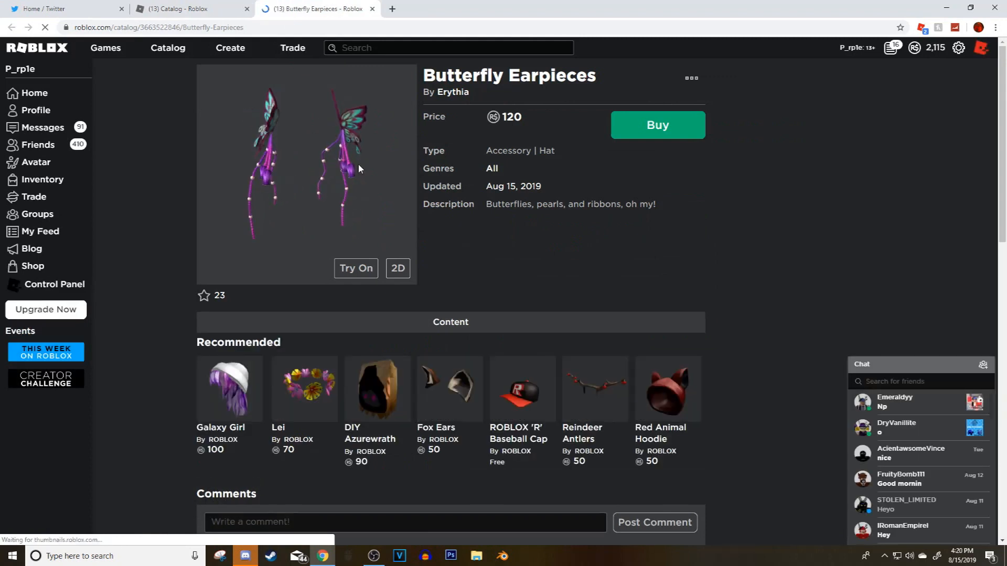
# - Try on the Butterfly Earpieces and scroll through the item's comments
pyautogui.click(355, 268)
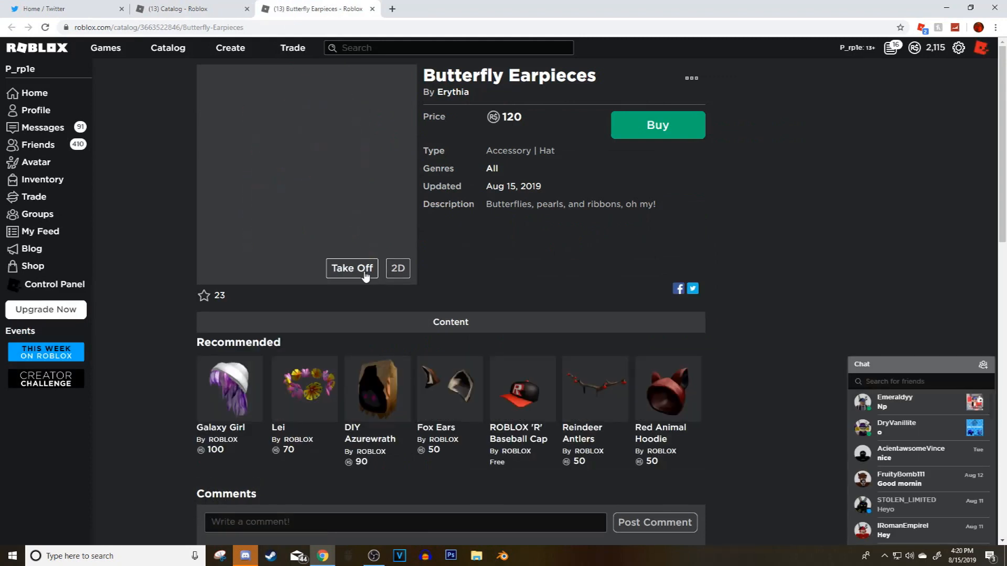
pyautogui.click(352, 268)
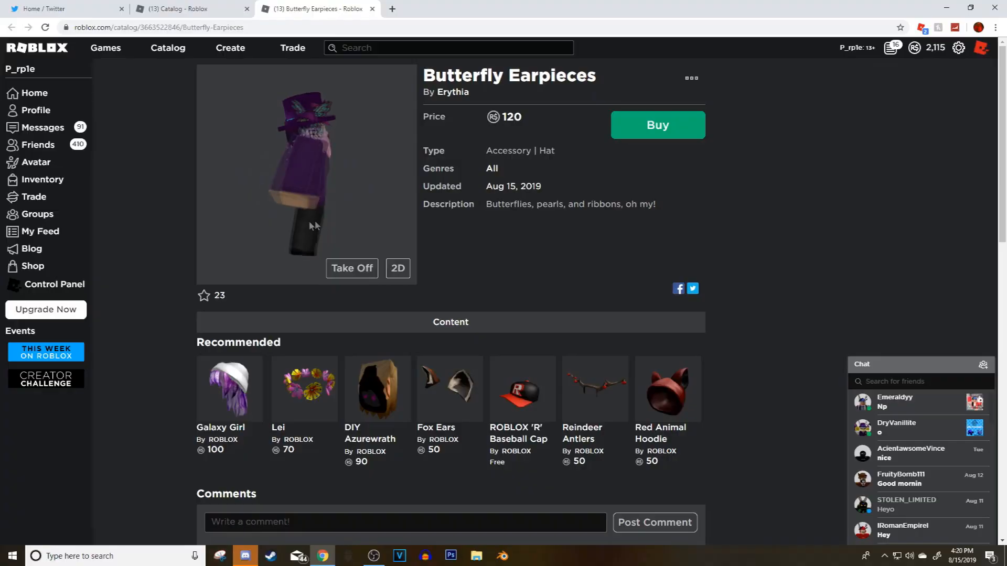
pyautogui.scroll(-3)
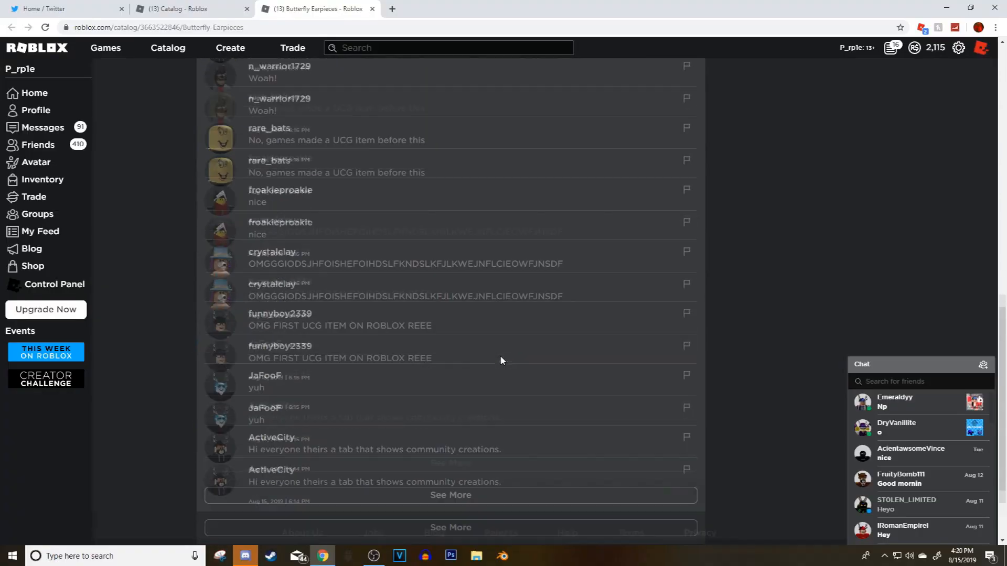
pyautogui.scroll(-3)
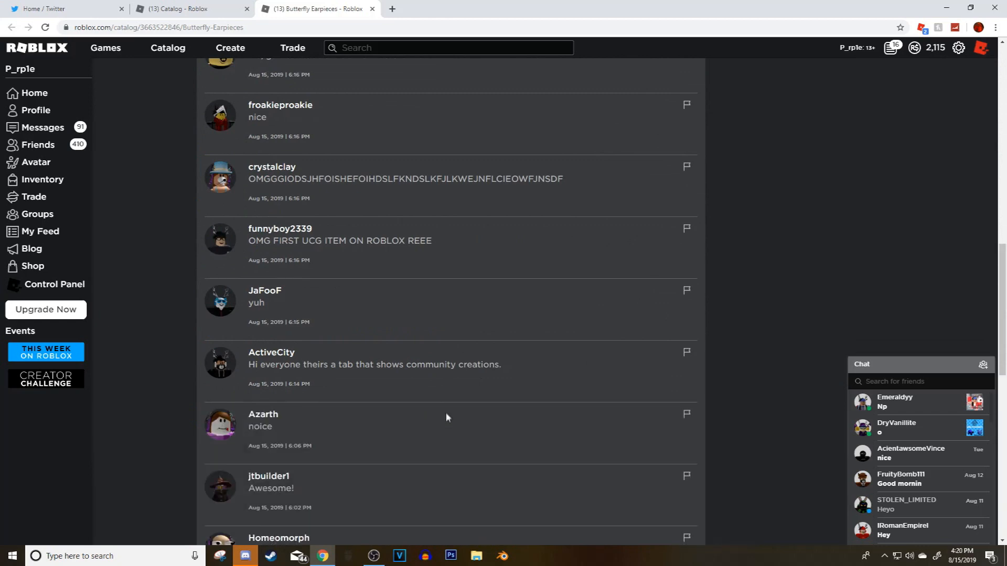
pyautogui.scroll(3)
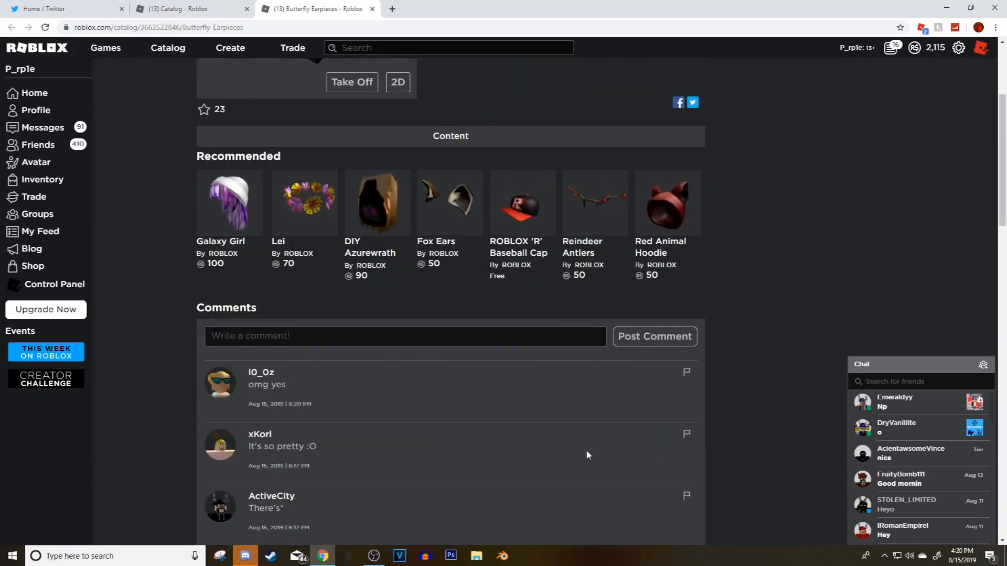
pyautogui.scroll(3)
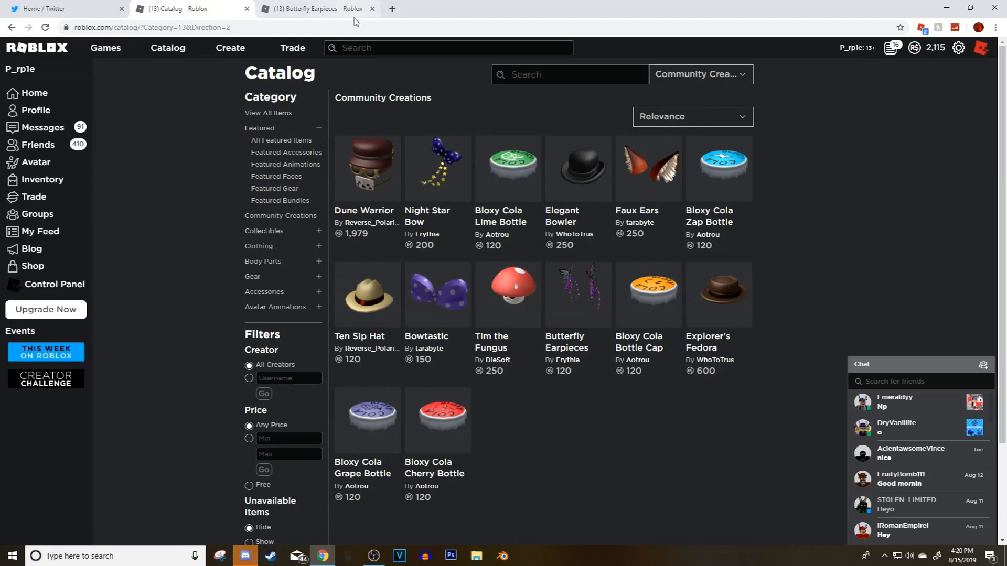
# - Close the Butterfly Earpieces tab and reload the Community Creations catalog several times
pyautogui.click(373, 8)
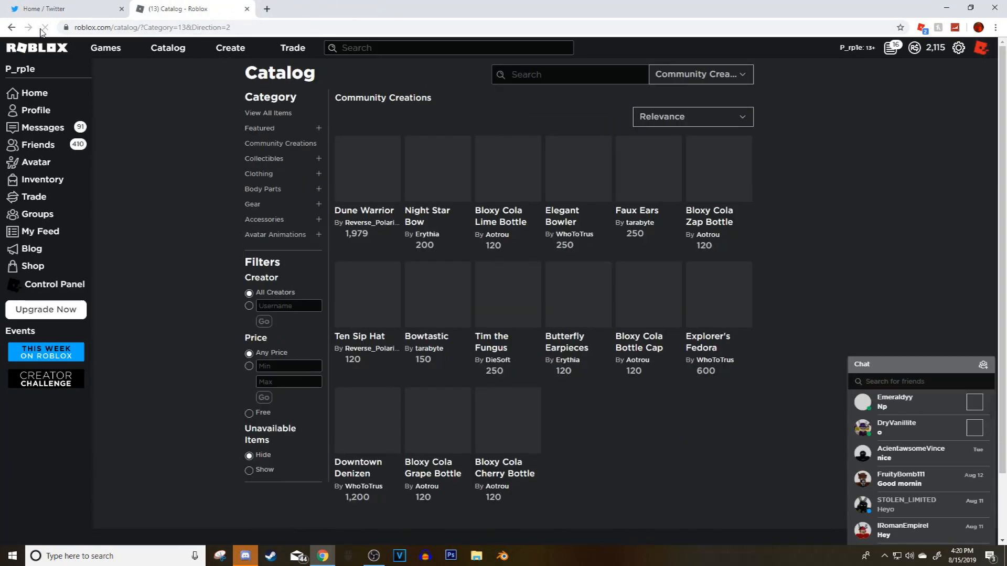
pyautogui.click(42, 27)
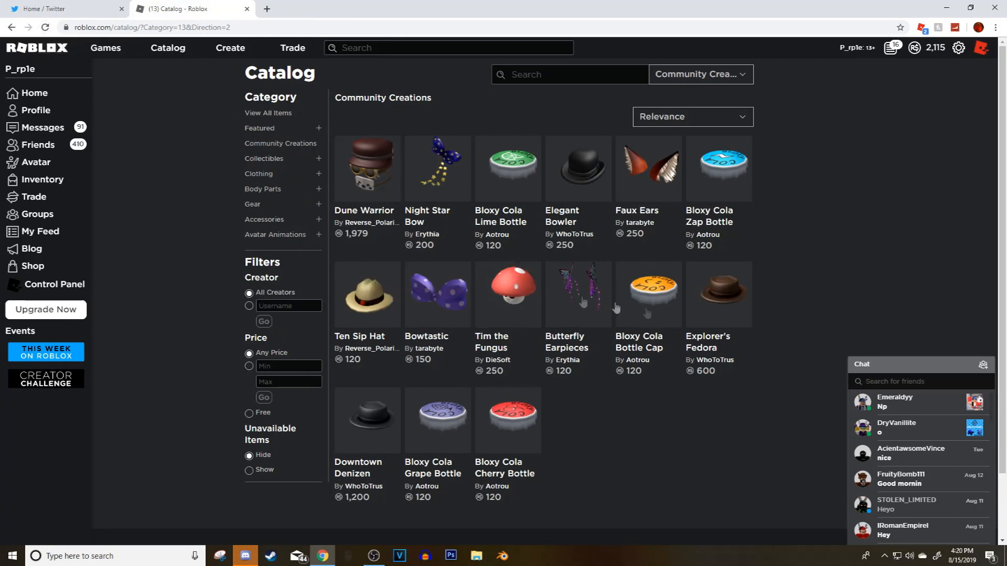
pyautogui.moveTo(711, 294)
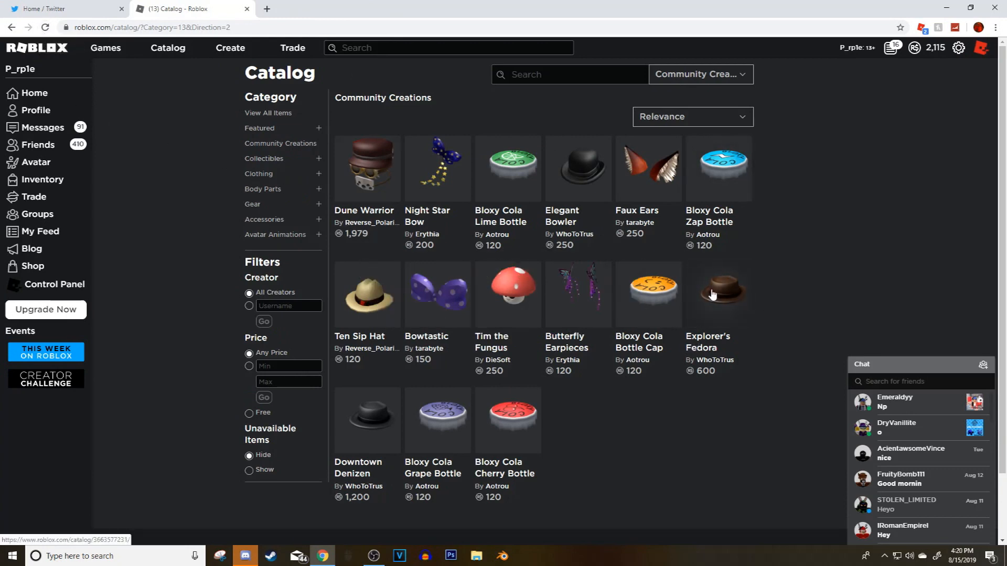
pyautogui.click(44, 27)
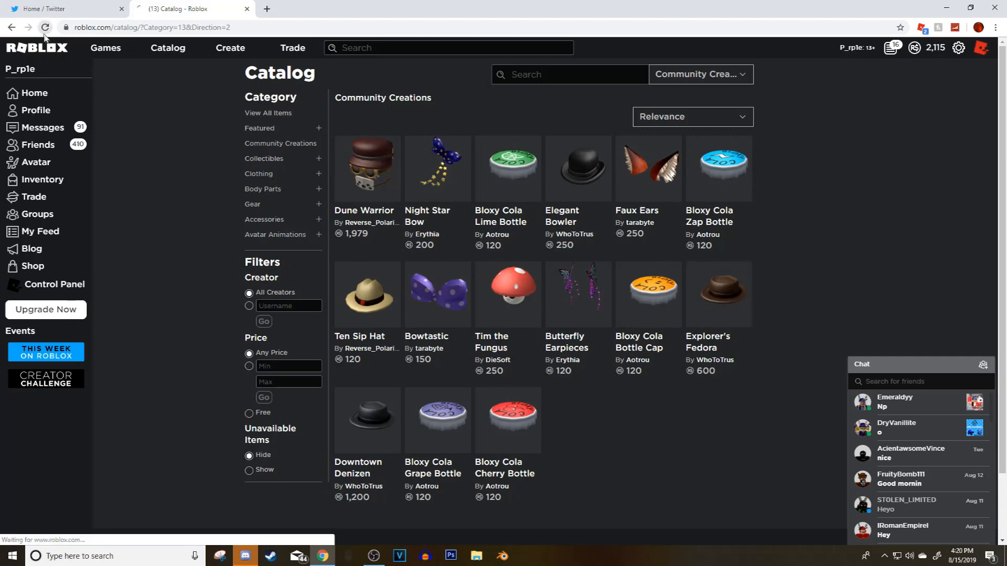
pyautogui.click(44, 27)
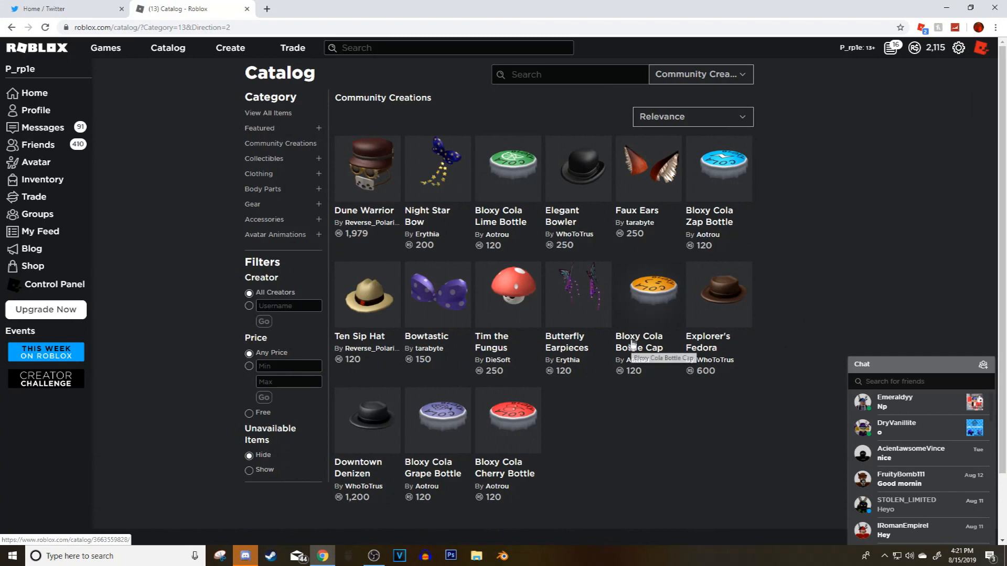
pyautogui.moveTo(716, 184)
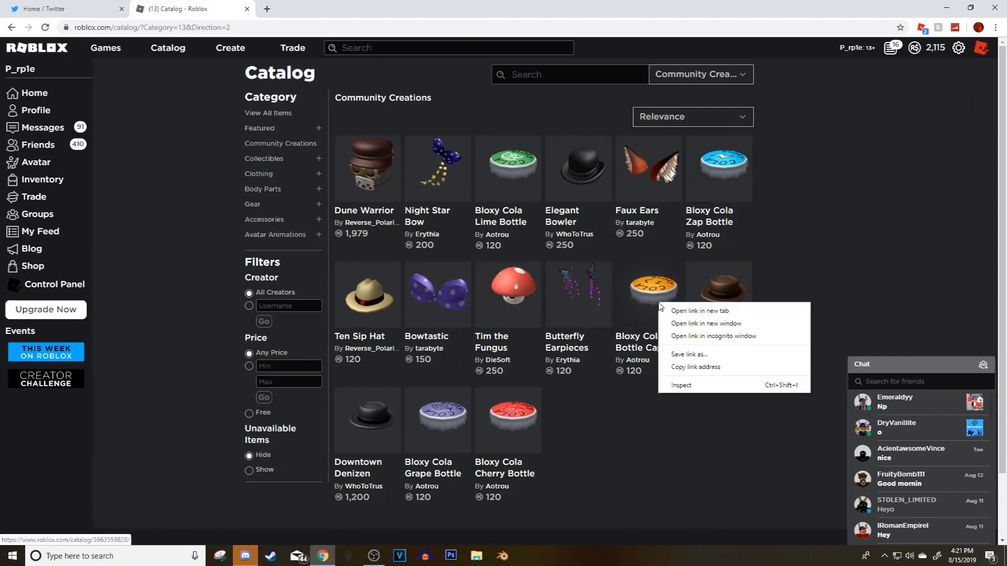
# - Open Bloxy Cola Bottle Cap in a new tab, collapse its description, return to Catalog
pyautogui.click(701, 312)
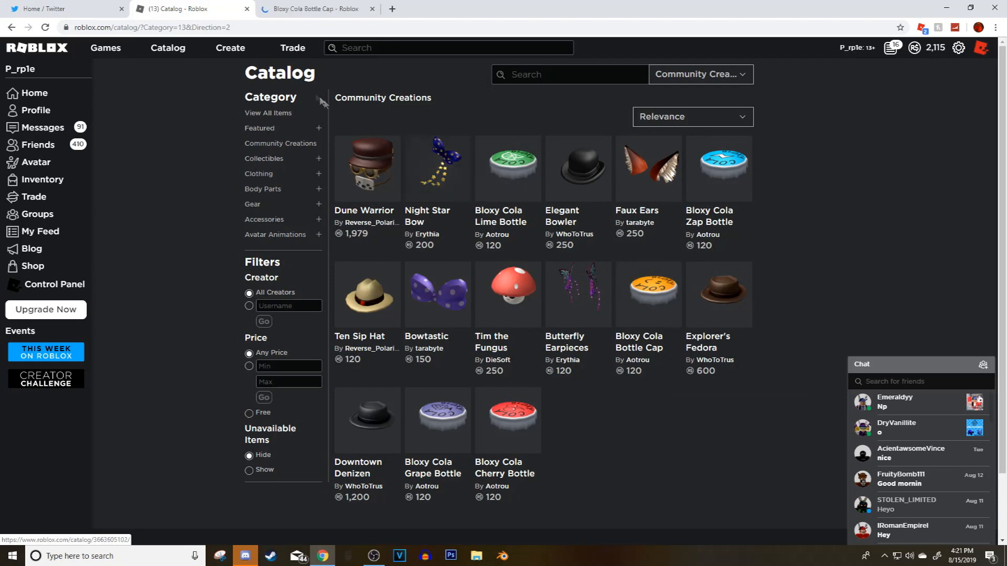
pyautogui.click(638, 295)
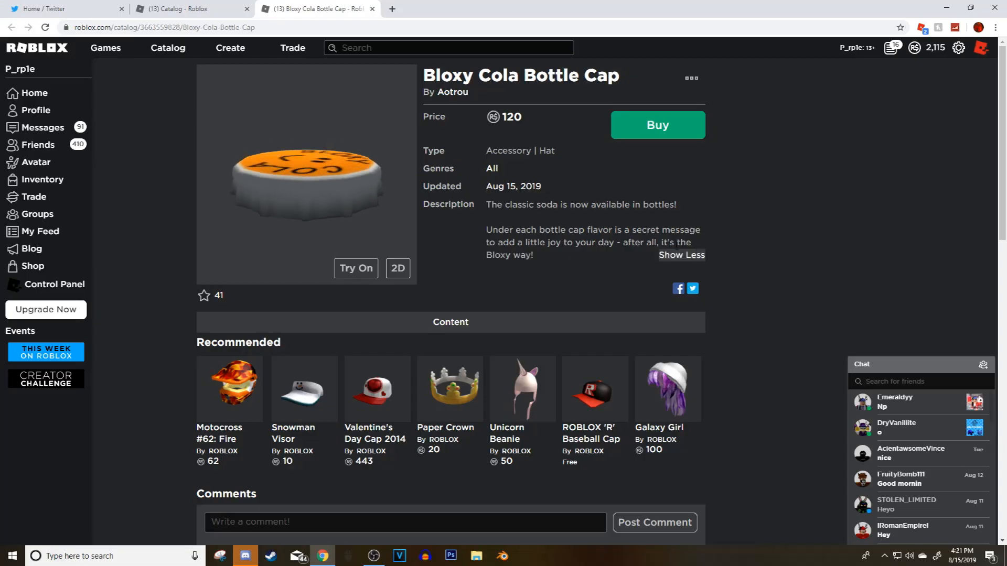
pyautogui.click(681, 255)
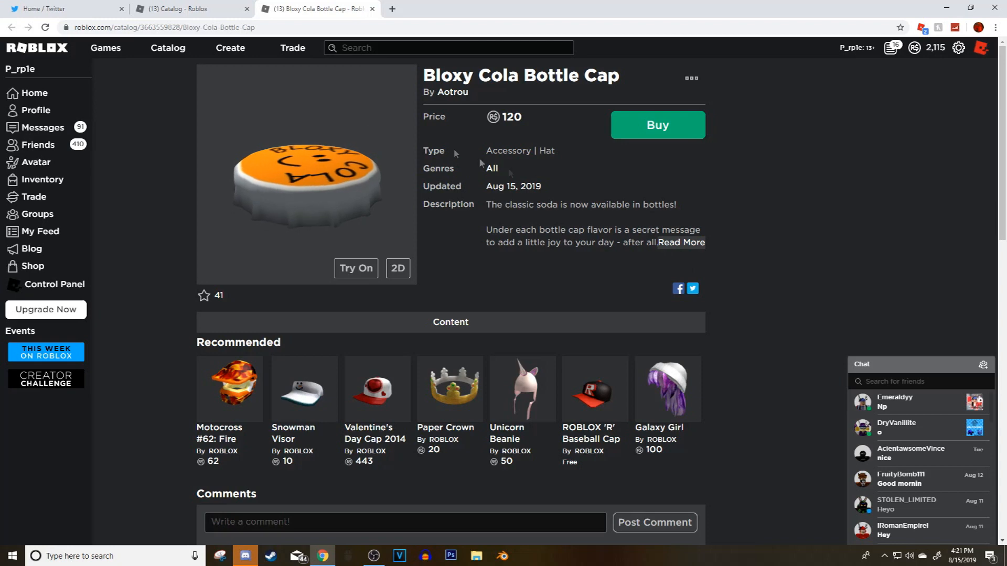
pyautogui.click(187, 9)
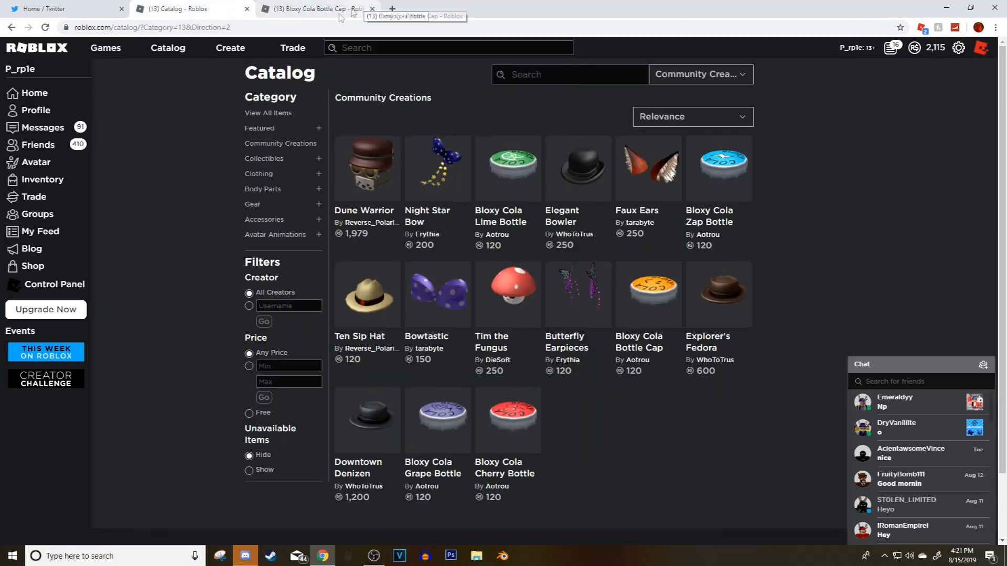